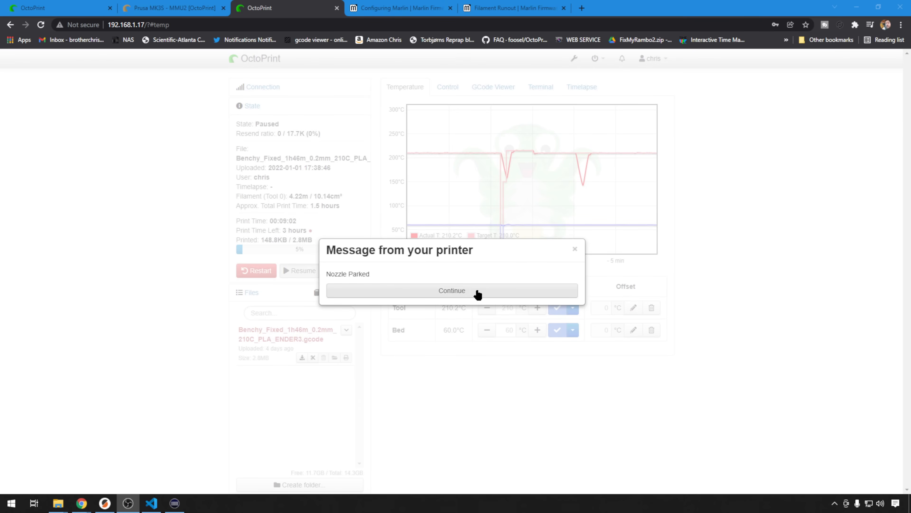
# Acknowledge the printer's 'Nozzle Parked' prompt with Continue so the Benchy print can resume.
pyautogui.click(451, 290)
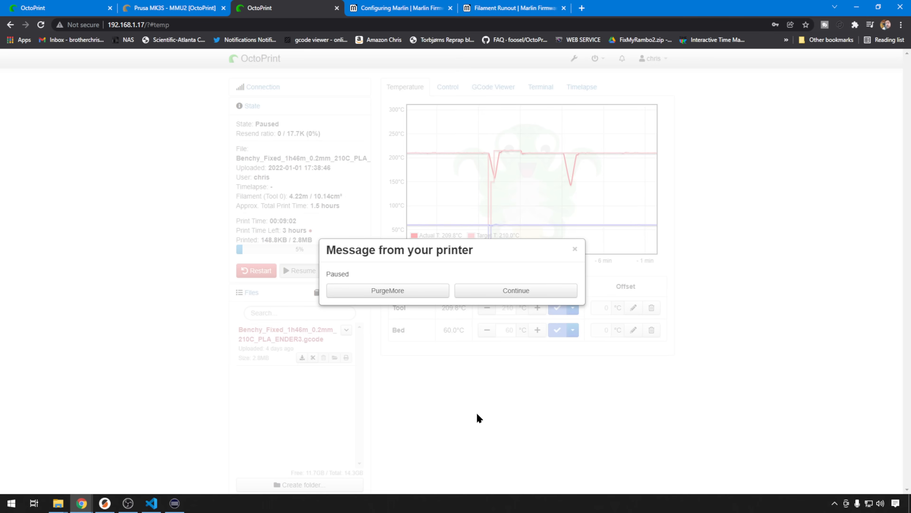
pyautogui.moveTo(453, 194)
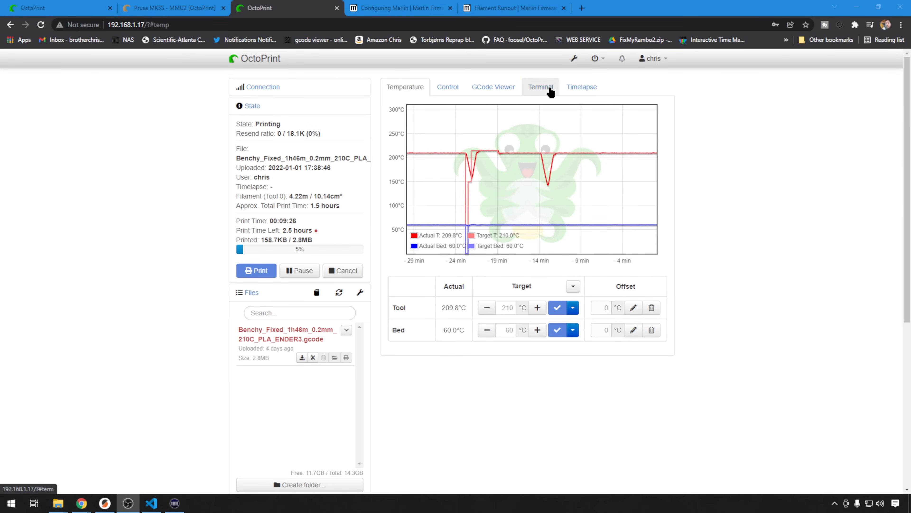
# Send M119 then M412 from the Terminal to read endstop and filament-runout status.
pyautogui.click(540, 86)
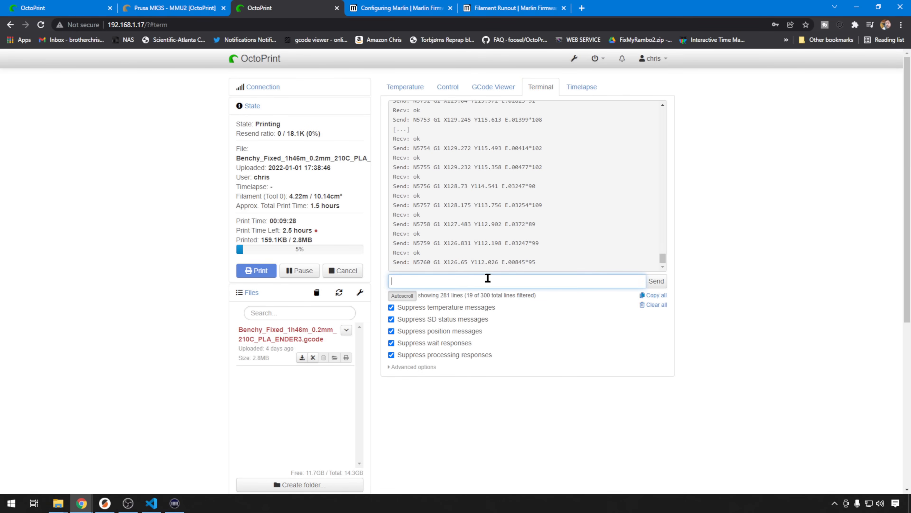
pyautogui.write('m119')
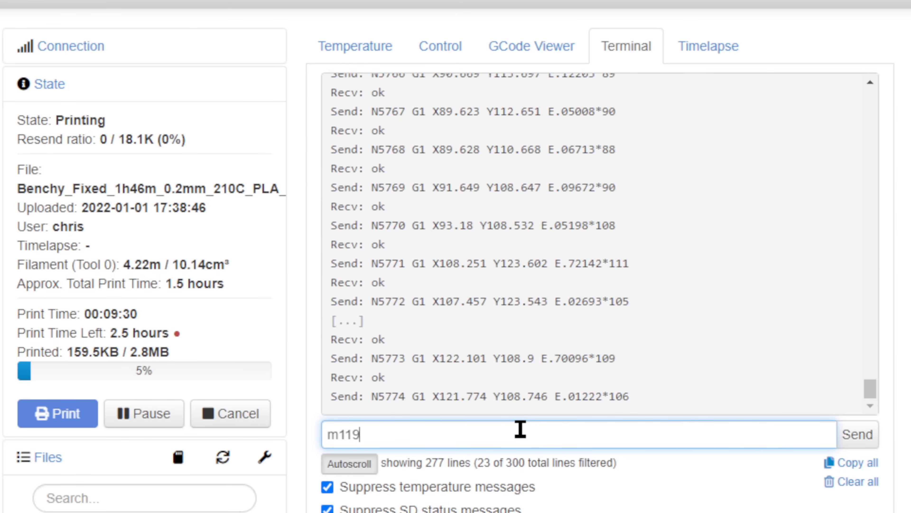
pyautogui.click(857, 434)
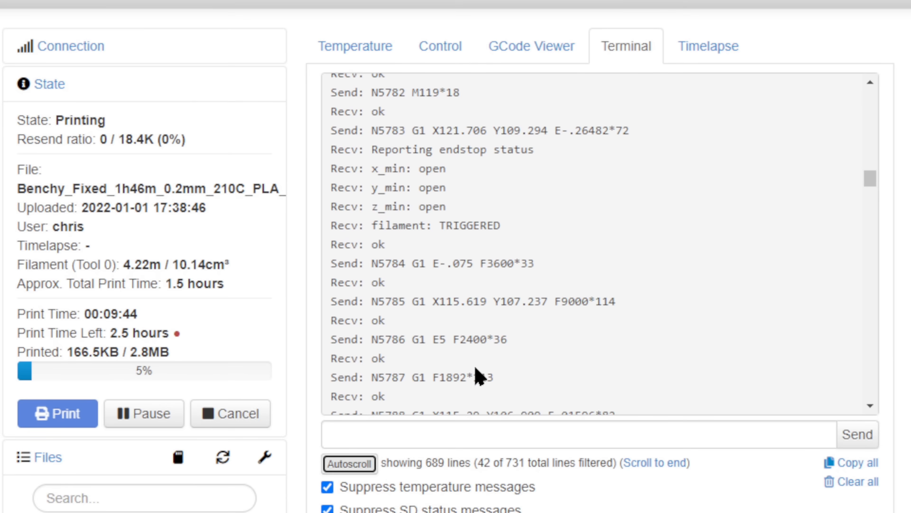
pyautogui.write('M')
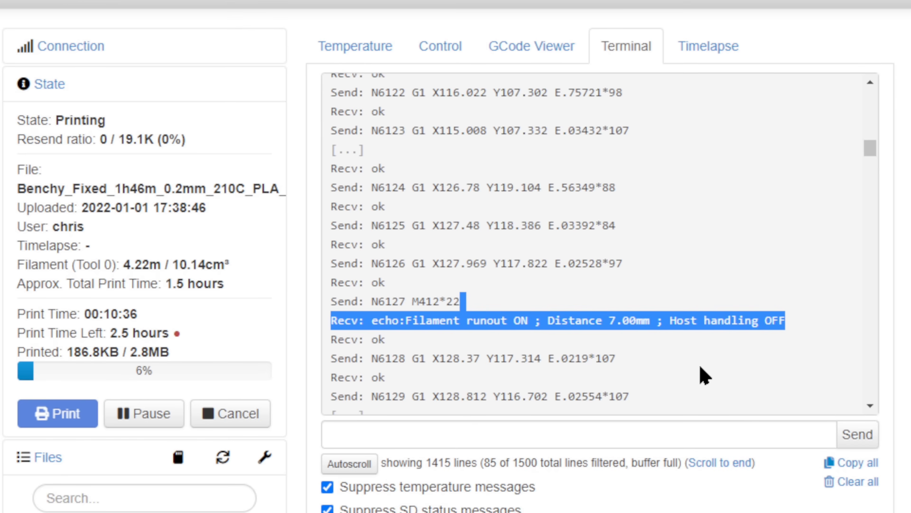
pyautogui.moveTo(689, 171)
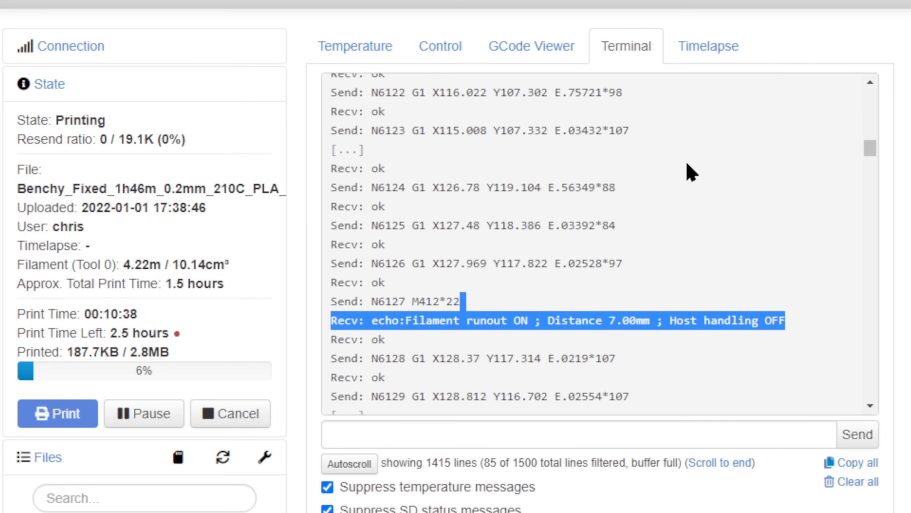
pyautogui.moveTo(617, 250)
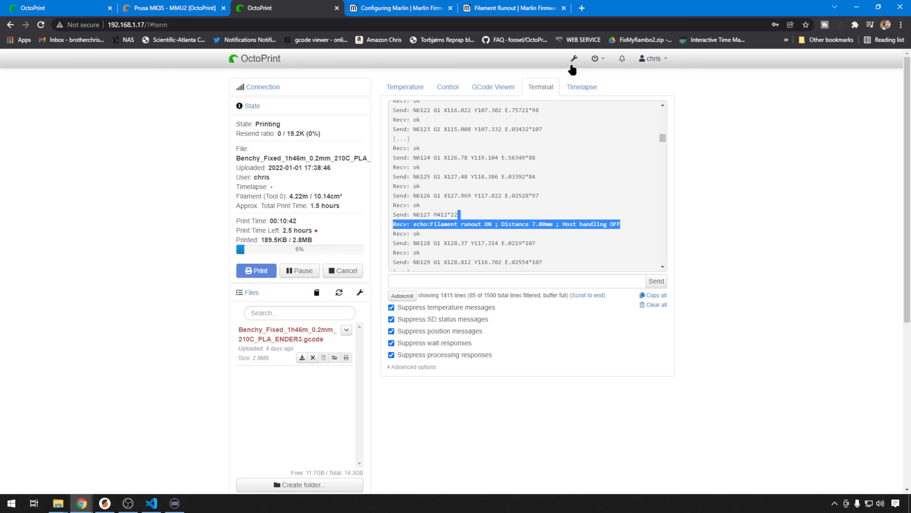
# Enter an M412 runout command in the 'Before print job is resumed' GCODE script and save.
pyautogui.click(574, 57)
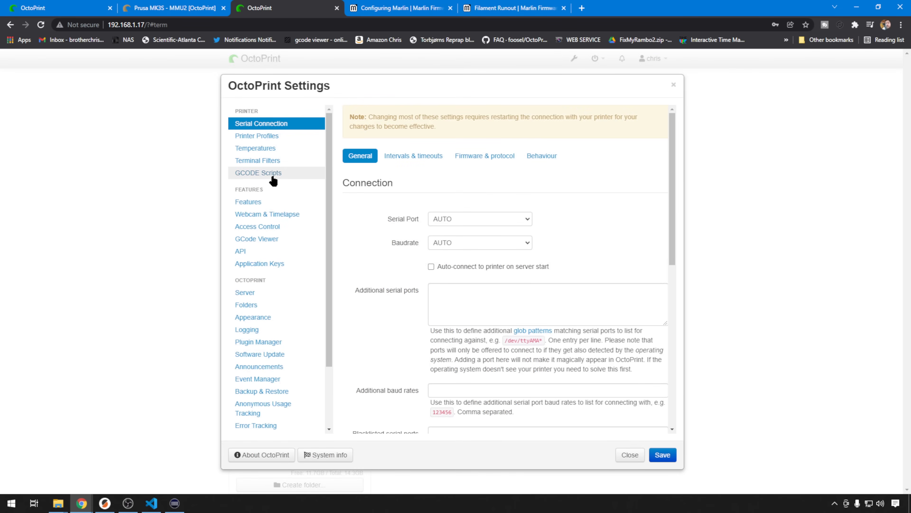
pyautogui.click(259, 173)
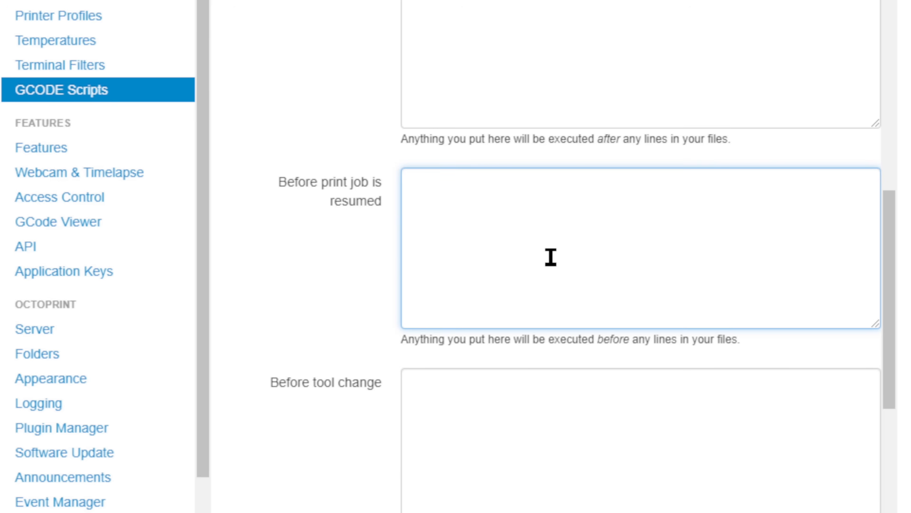
pyautogui.write('M412 S')
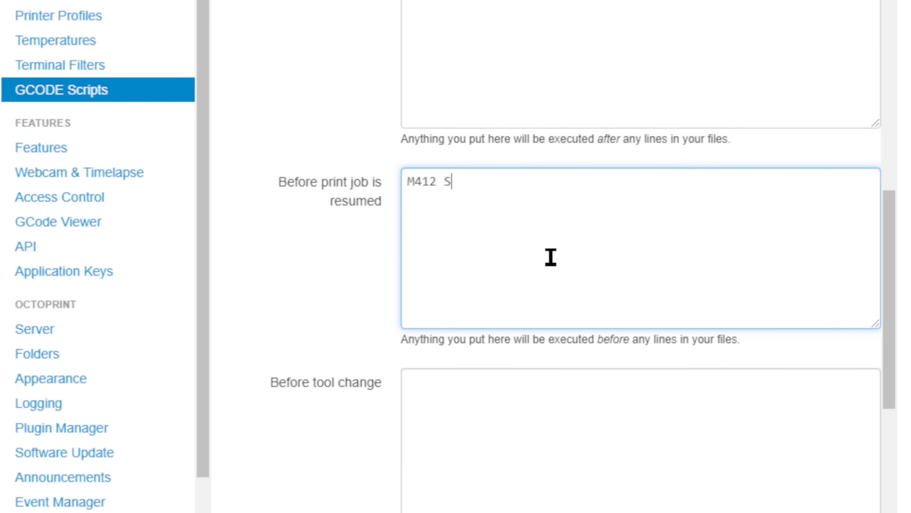
pyautogui.write('1')
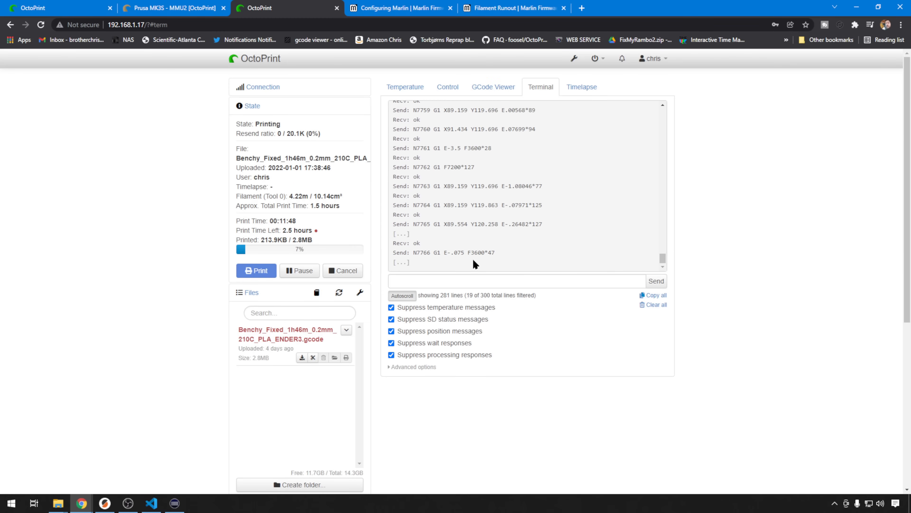
# Cancel the running Benchy print and confirm with 'Yes, cancel the print'.
pyautogui.click(342, 270)
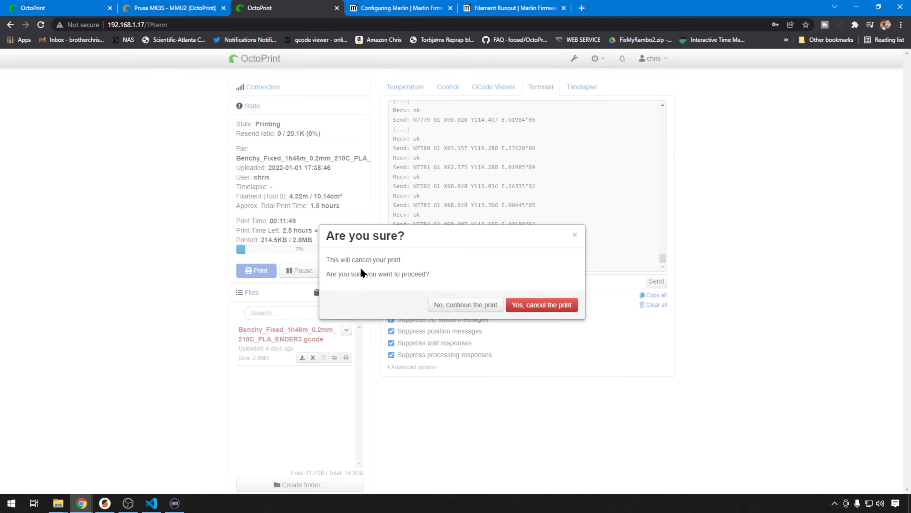
pyautogui.click(540, 305)
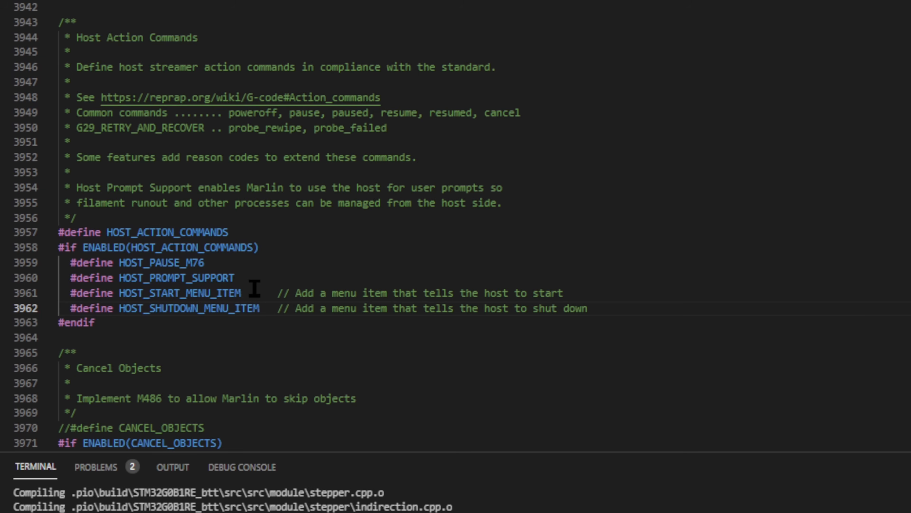
# Highlight HOST_START_MENU_ITEM in Configuration_adv.h, then switch back to the OctoPrint window.
pyautogui.doubleClick(174, 292)
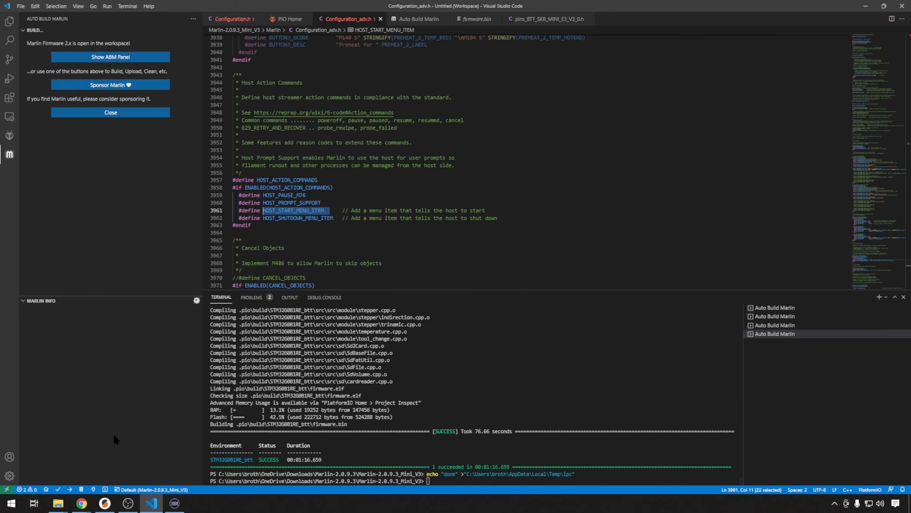
pyautogui.click(81, 503)
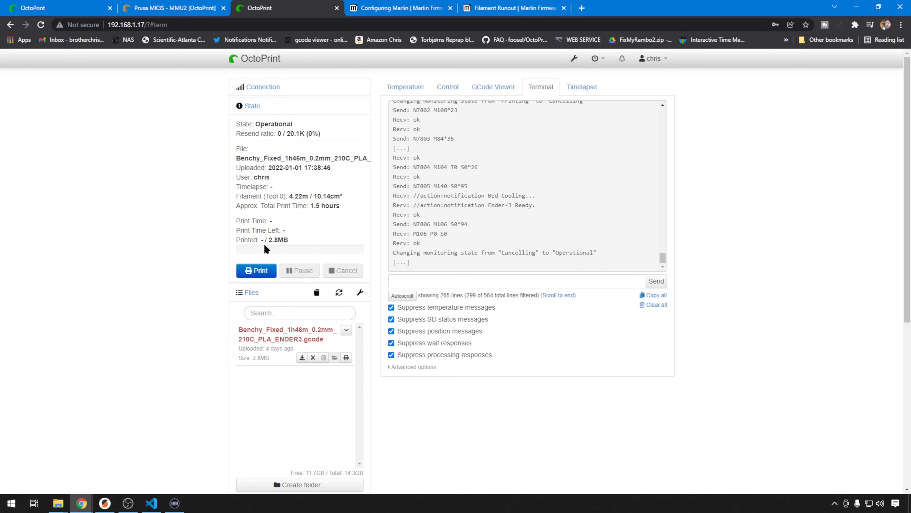
# Start a new Benchy print, then answer its 'UI Pause' and 'Nozzle Parked' prompts.
pyautogui.click(255, 270)
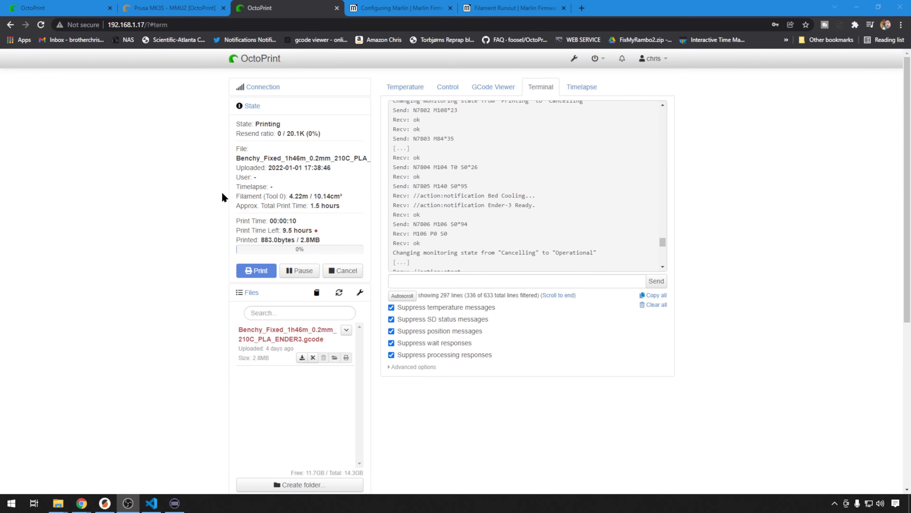
pyautogui.moveTo(289, 196)
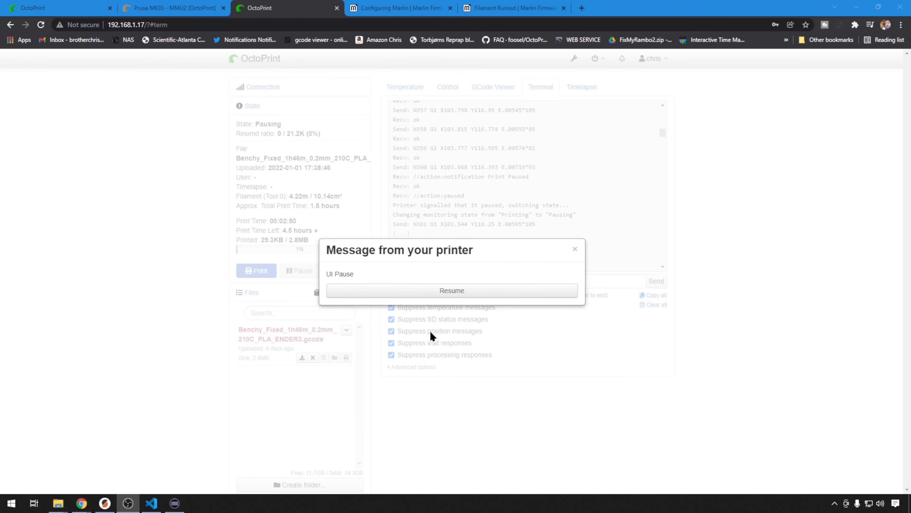
pyautogui.click(451, 290)
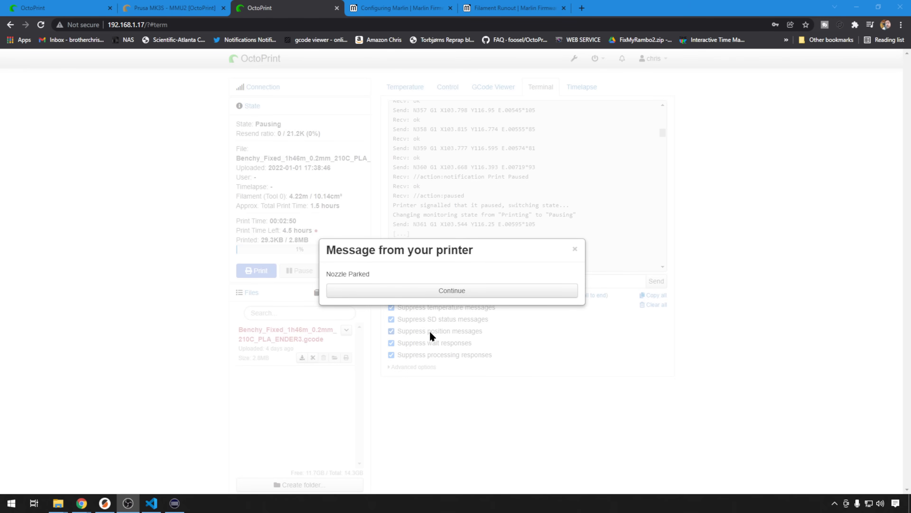
pyautogui.click(452, 290)
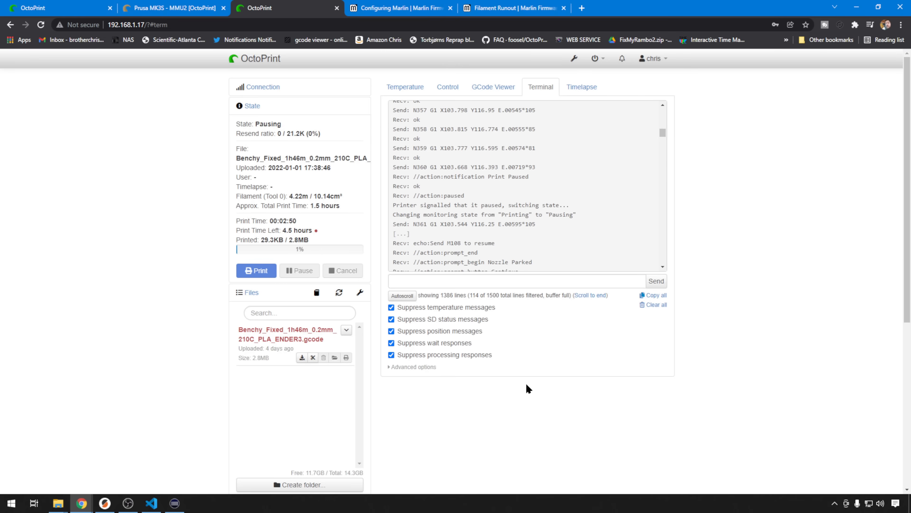